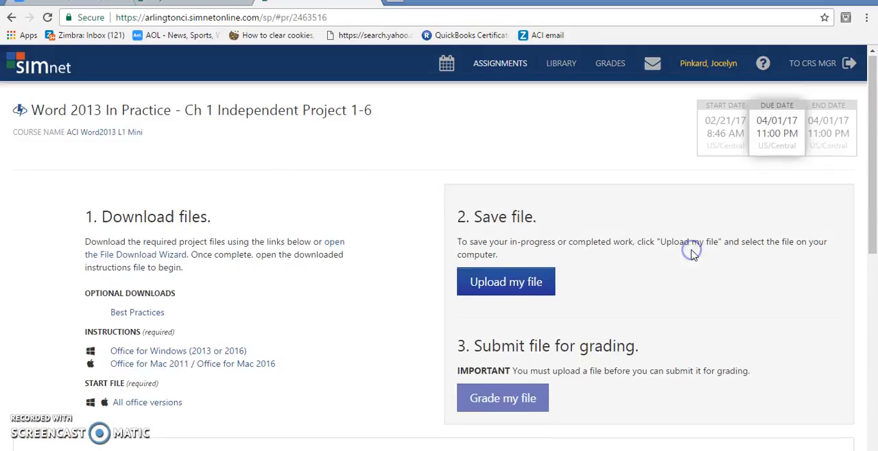
pyautogui.moveTo(352, 259)
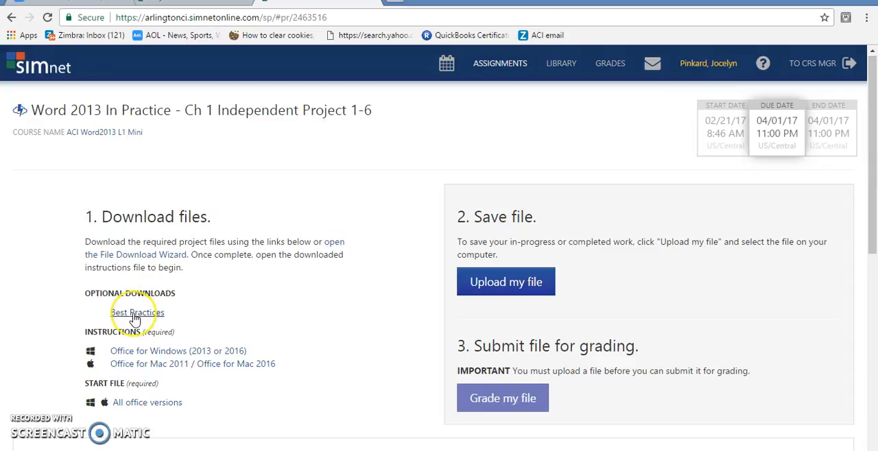
pyautogui.moveTo(151, 259)
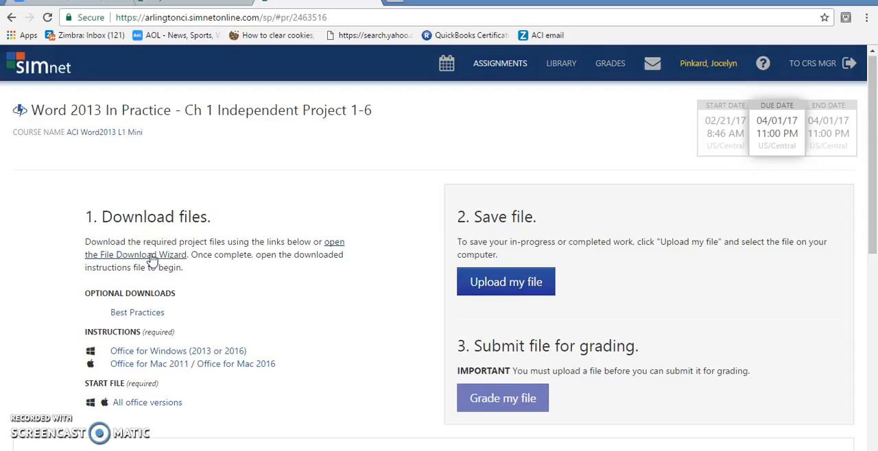
pyautogui.moveTo(268, 307)
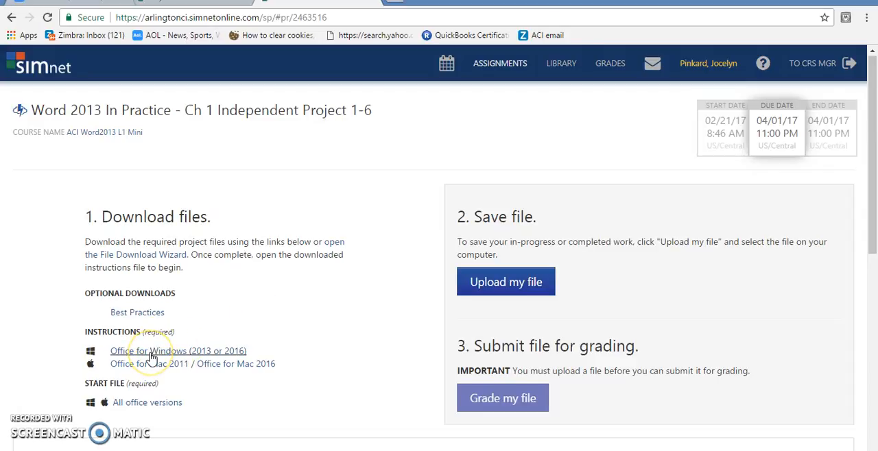
pyautogui.moveTo(135, 408)
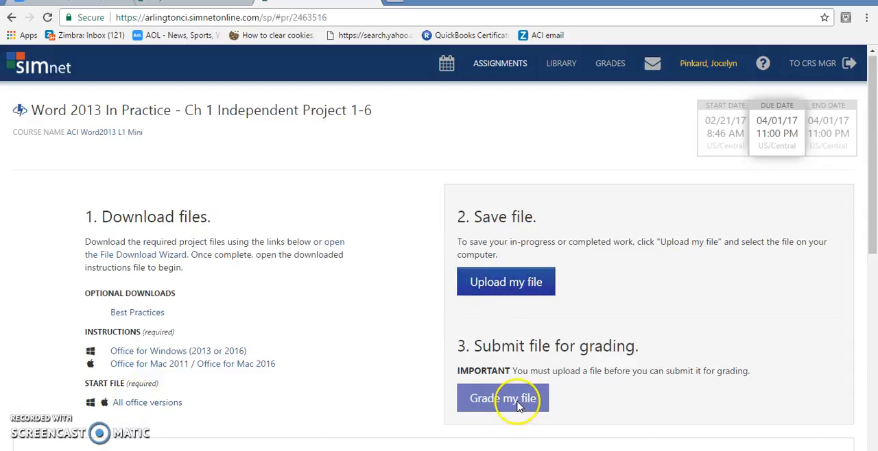
pyautogui.moveTo(132, 403)
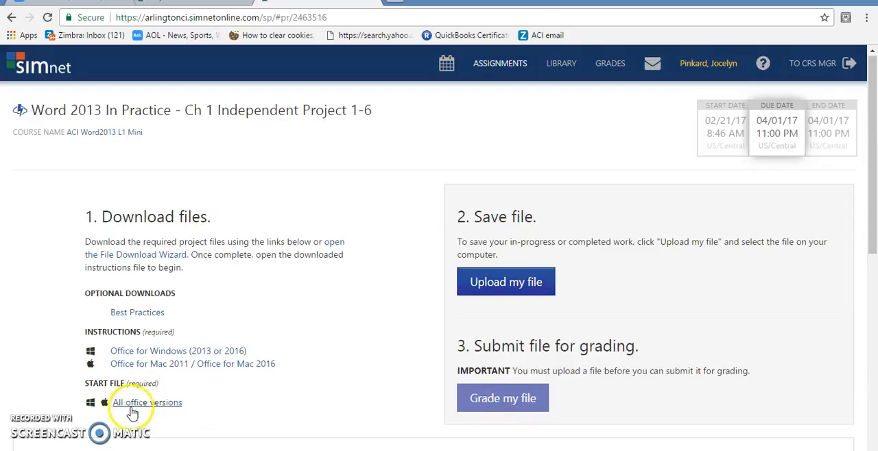
pyautogui.moveTo(189, 360)
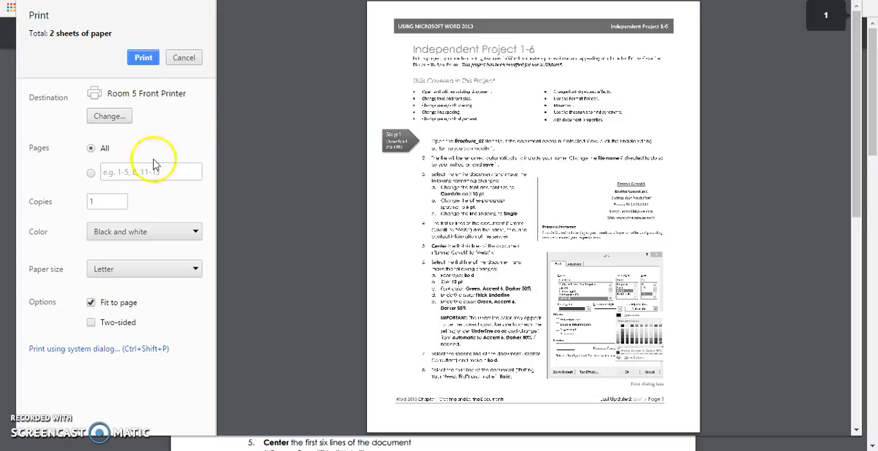
# Cancel the instructions print preview and return to the SIMnet assignment tab.
pyautogui.click(183, 57)
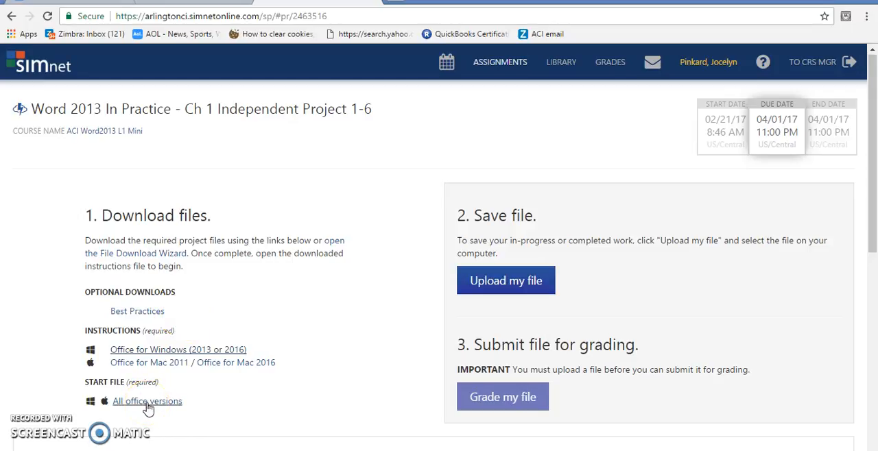
# Download the 'All office versions' start file and open the Brochure-01 .docx.
pyautogui.click(146, 401)
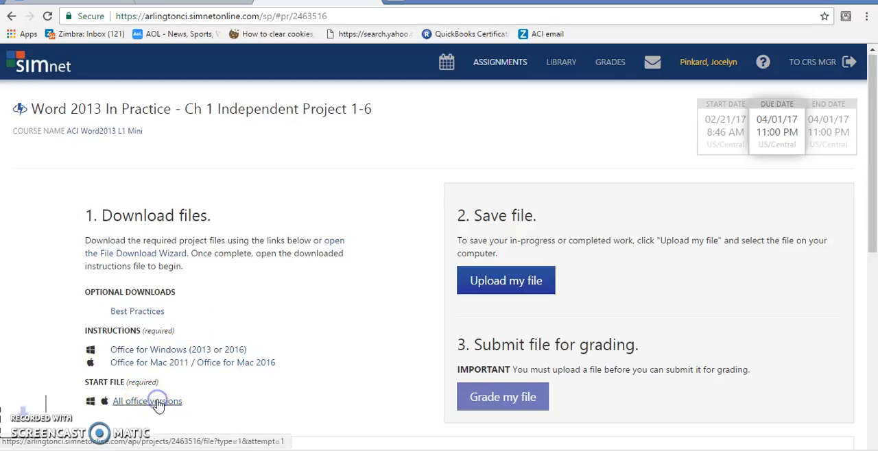
pyautogui.click(146, 401)
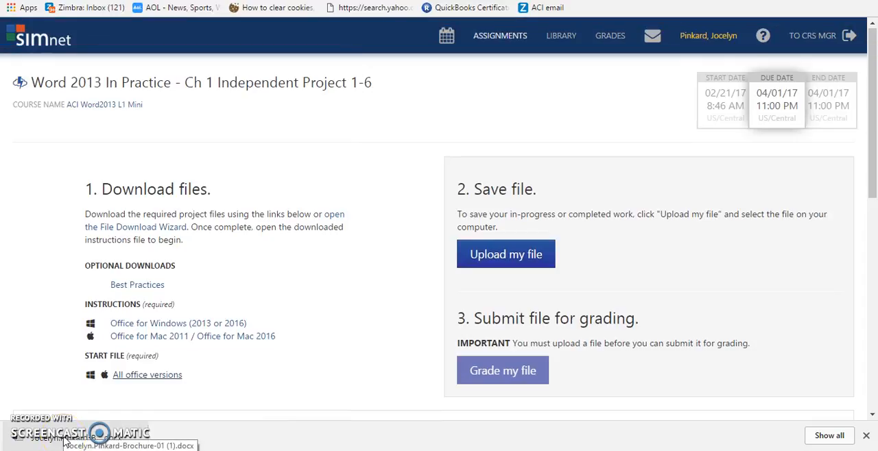
pyautogui.click(128, 446)
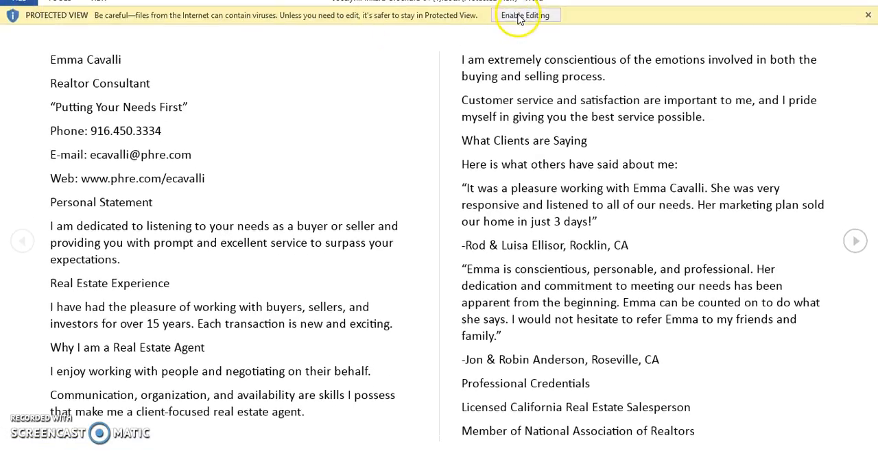
# Enable editing on Brochure-01 and view its File Info backstage.
pyautogui.click(519, 15)
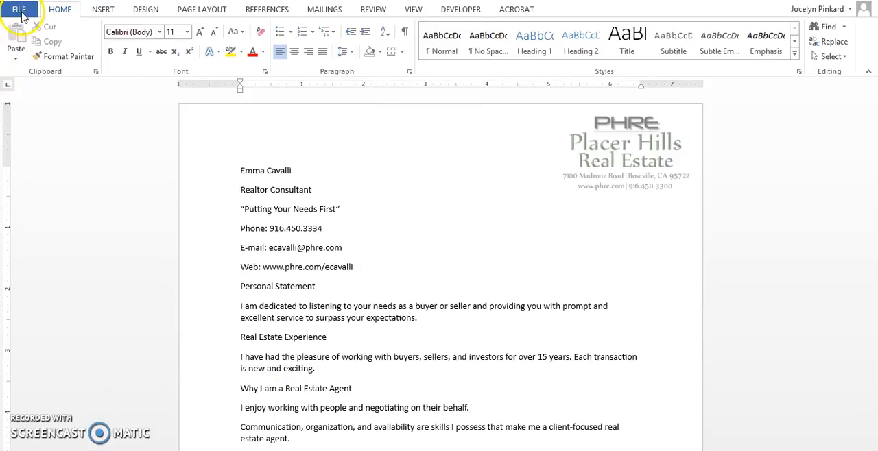
pyautogui.click(19, 9)
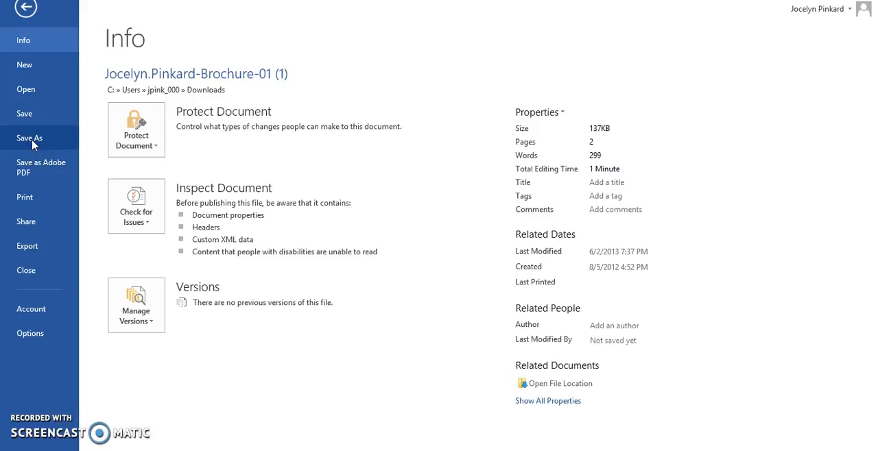
# Save Brochure-01 to USB DISK (D:) via Save As.
pyautogui.click(29, 137)
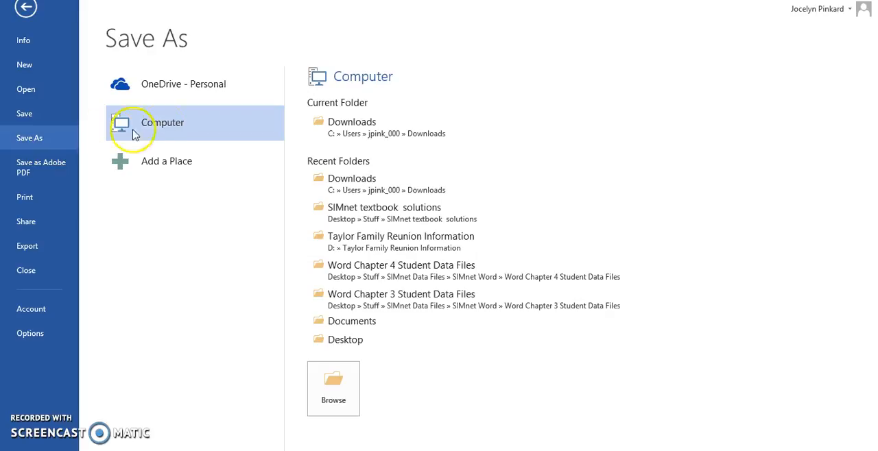
pyautogui.click(333, 389)
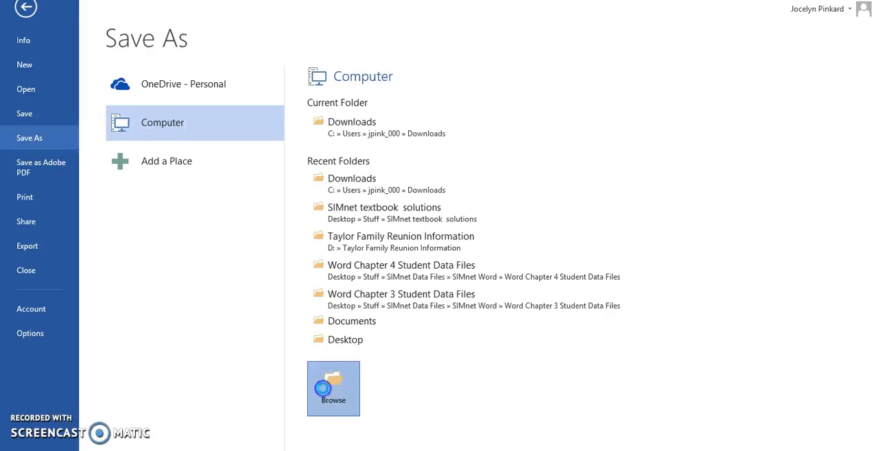
pyautogui.click(333, 388)
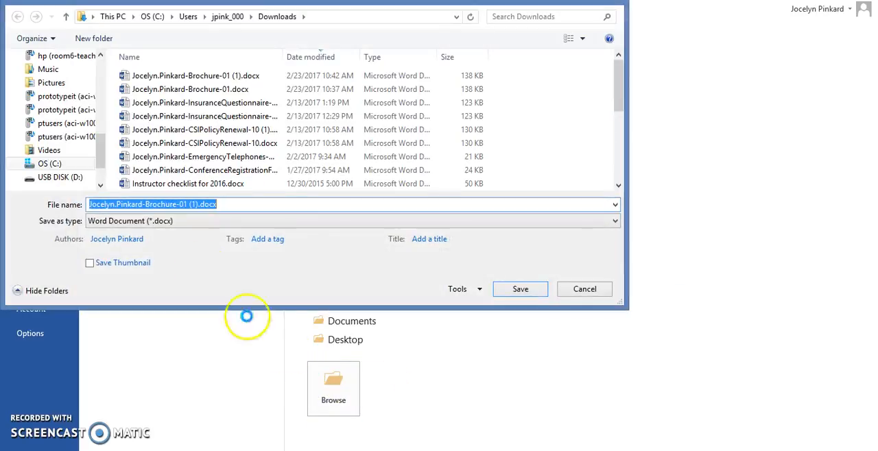
pyautogui.click(60, 176)
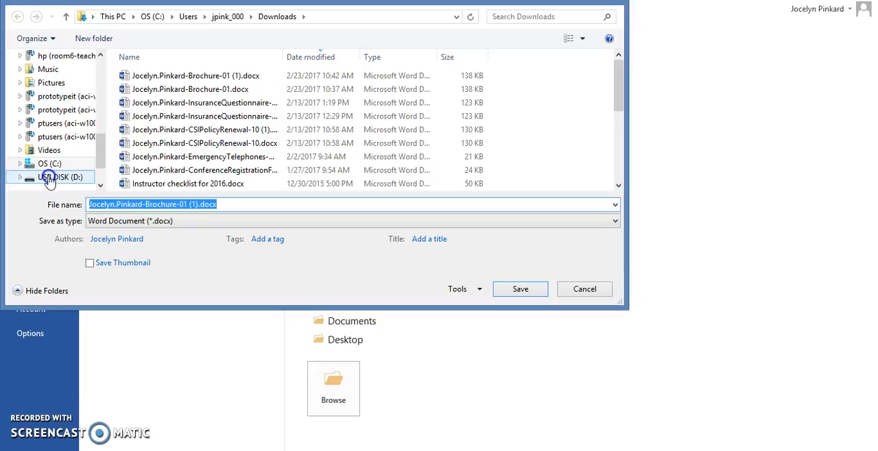
pyautogui.click(61, 177)
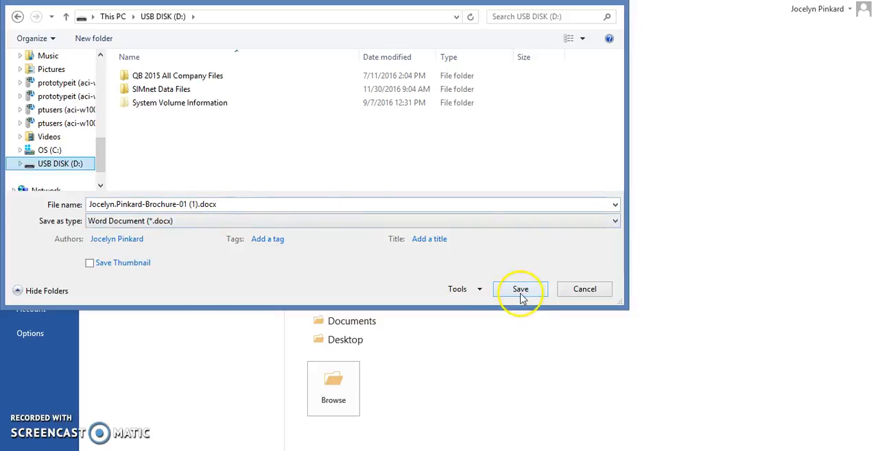
pyautogui.click(520, 289)
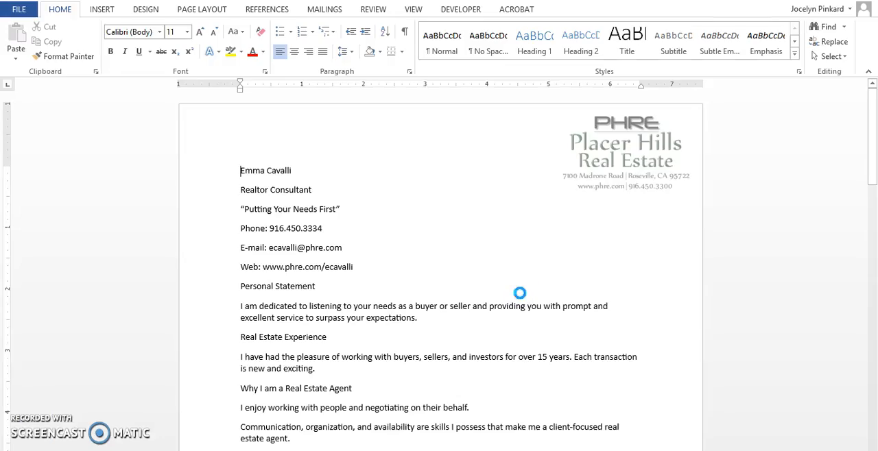
pyautogui.moveTo(521, 293)
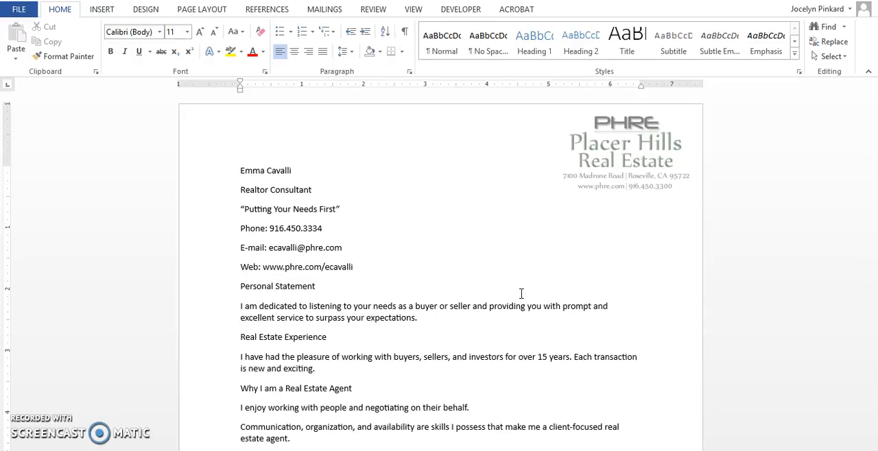
pyautogui.moveTo(149, 243)
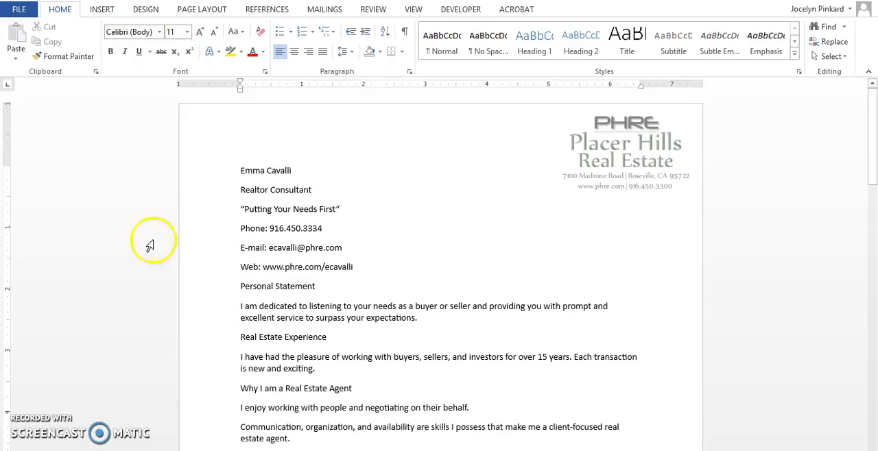
pyautogui.click(241, 170)
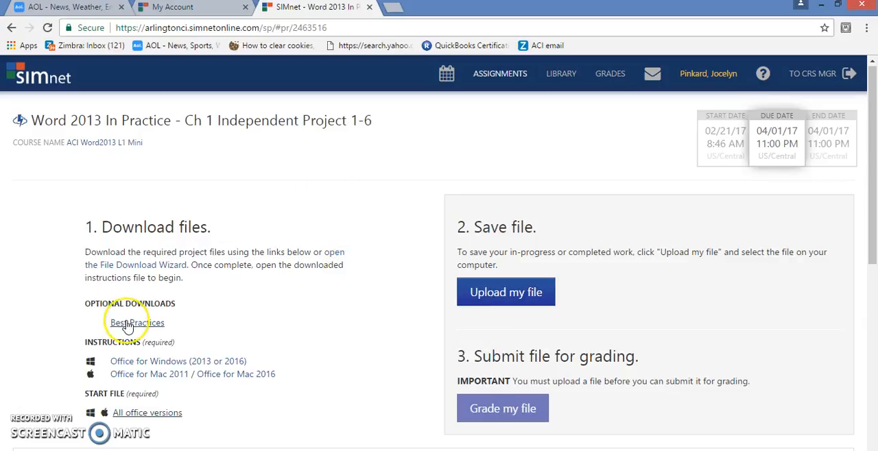
pyautogui.moveTo(506, 292)
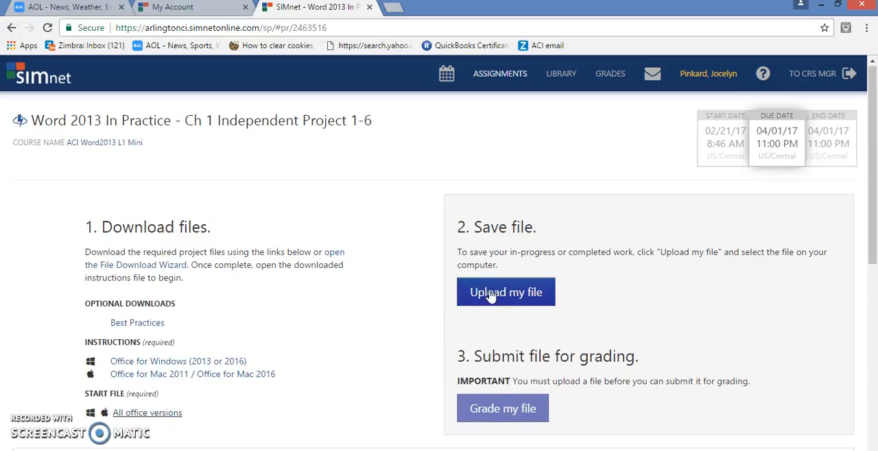
# Upload Brochure-01 .docx from USB DISK (D:) to Independent Project 1-6.
pyautogui.click(506, 292)
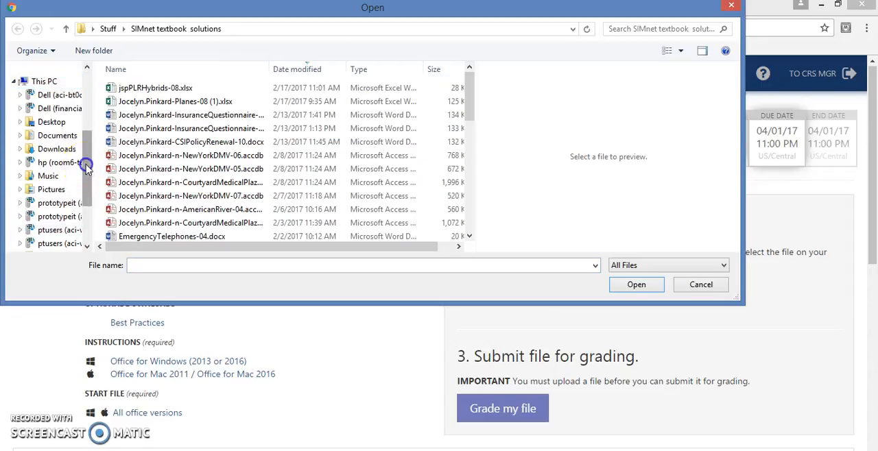
pyautogui.scroll(3)
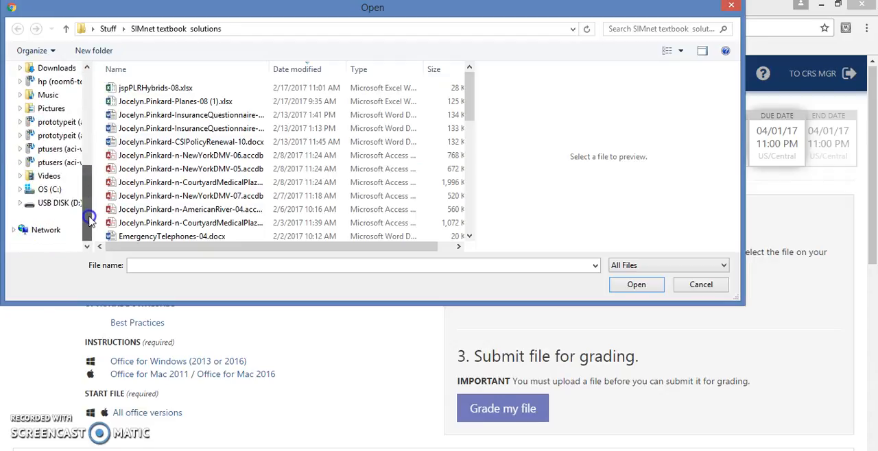
pyautogui.click(58, 203)
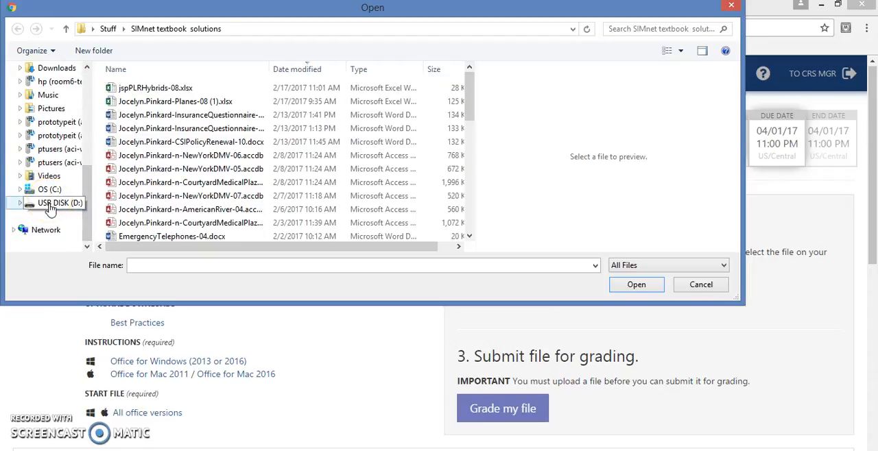
pyautogui.click(58, 202)
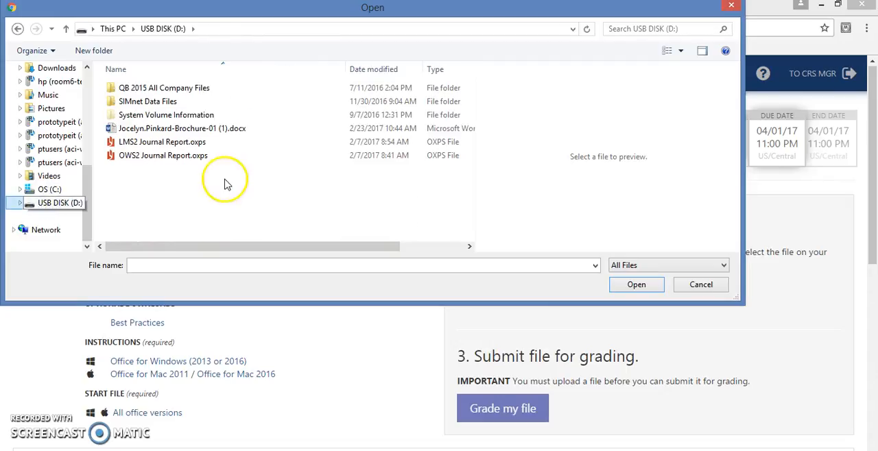
pyautogui.click(181, 129)
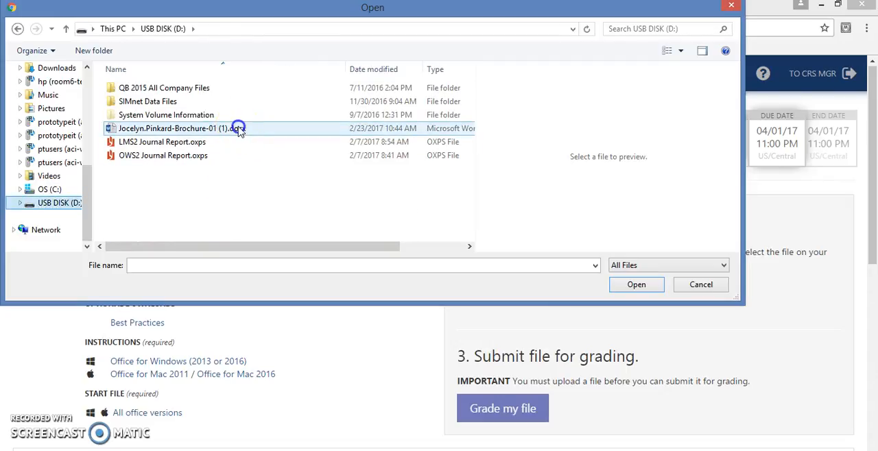
pyautogui.click(182, 128)
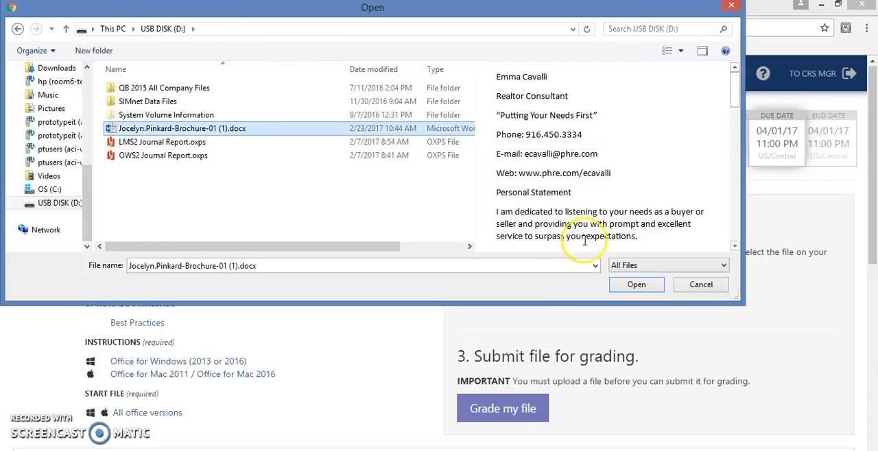
pyautogui.click(636, 284)
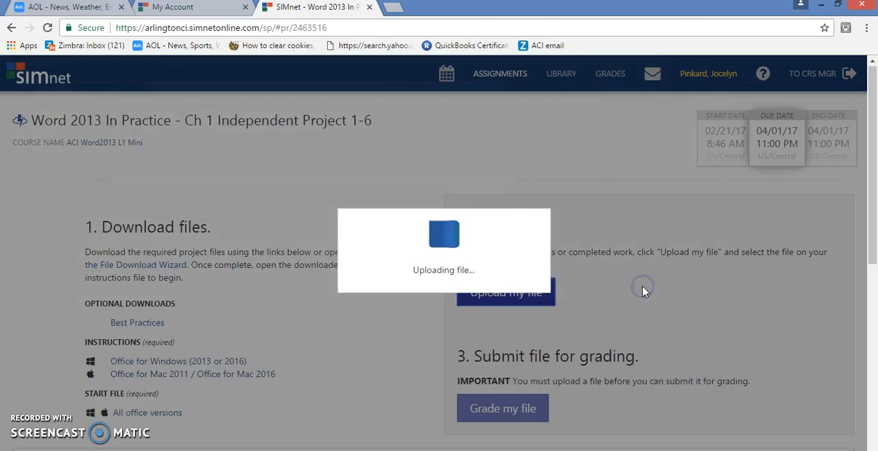
pyautogui.moveTo(641, 288)
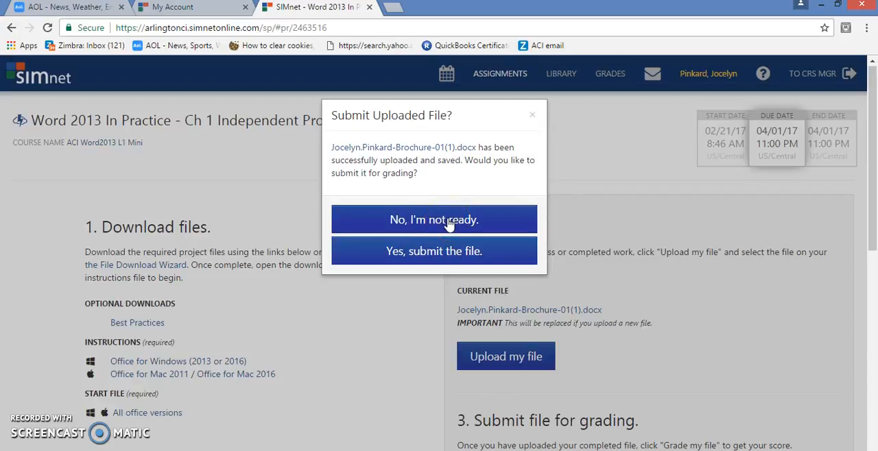
pyautogui.moveTo(433, 250)
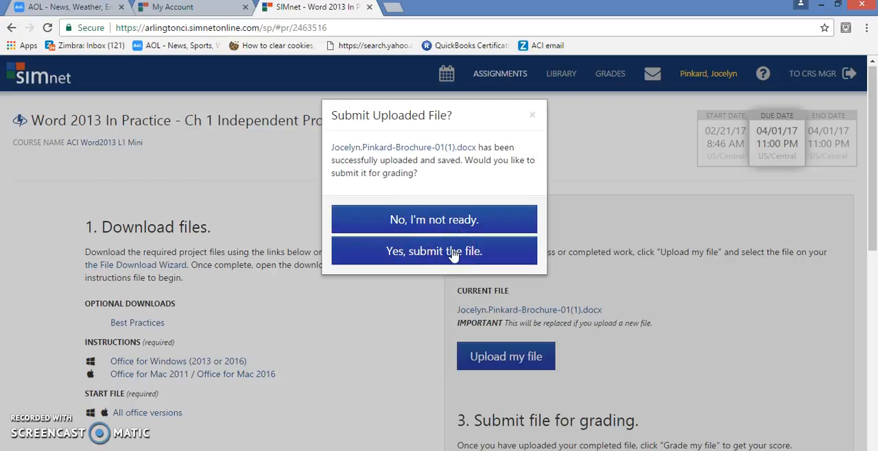
# Confirm submitting the uploaded Brochure-01 file for grading.
pyautogui.click(433, 251)
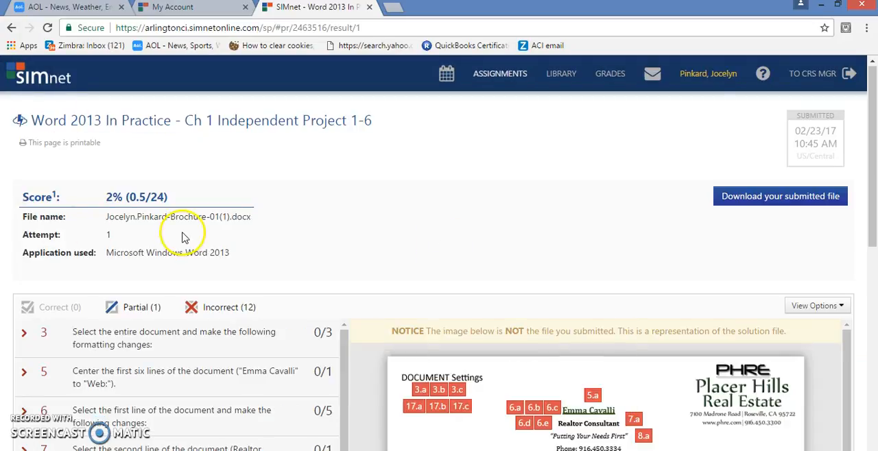
pyautogui.moveTo(38, 211)
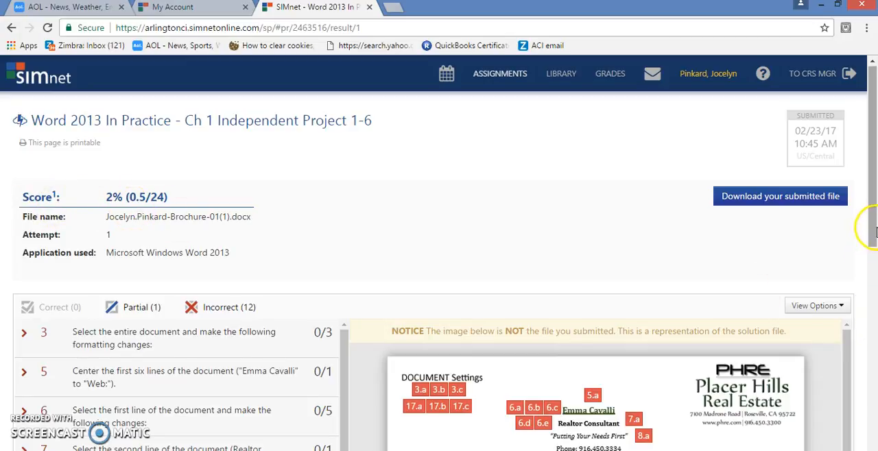
# Review the 2% score report, then go back to the Independent Project 1-6 page.
pyautogui.scroll(-3)
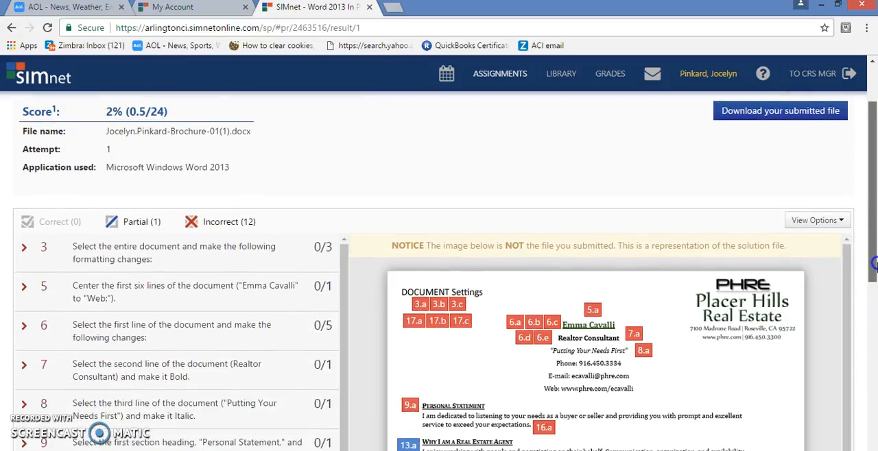
pyautogui.scroll(-3)
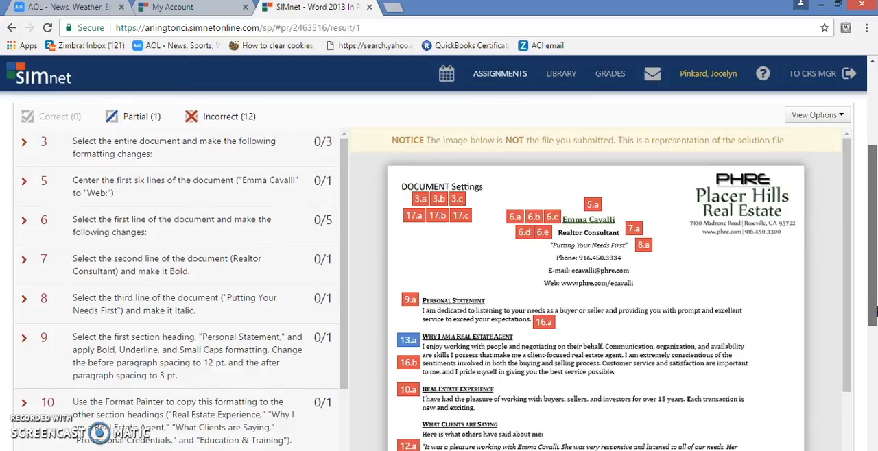
pyautogui.scroll(-3)
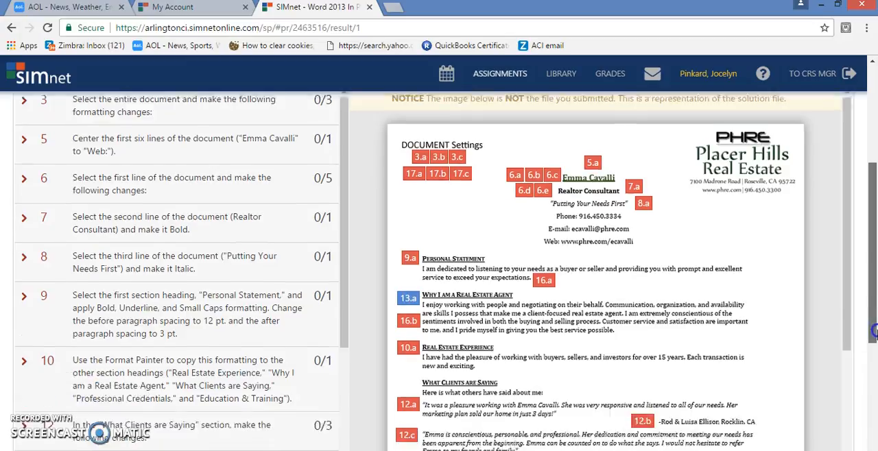
pyautogui.scroll(3)
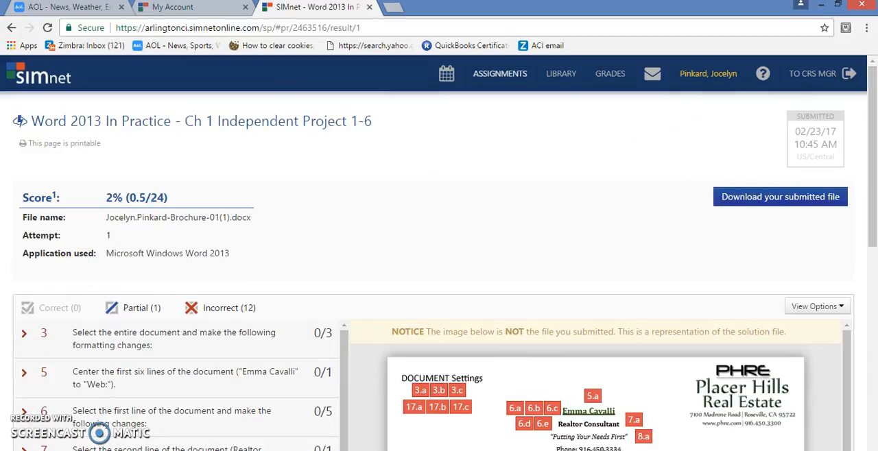
pyautogui.click(11, 27)
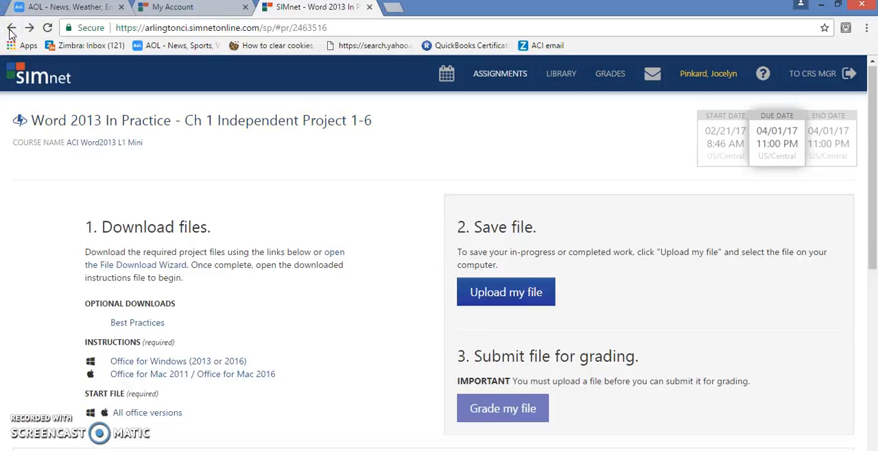